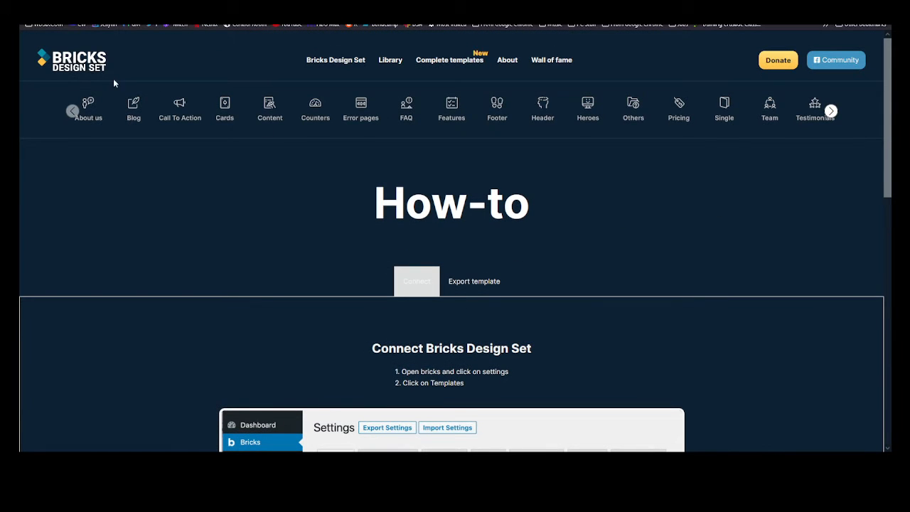
Step: Browse the Bricks Design Set About us blocks, then scroll through Content 2, 3 and 4
{"action": "left_click", "coordinate": [335, 60]}
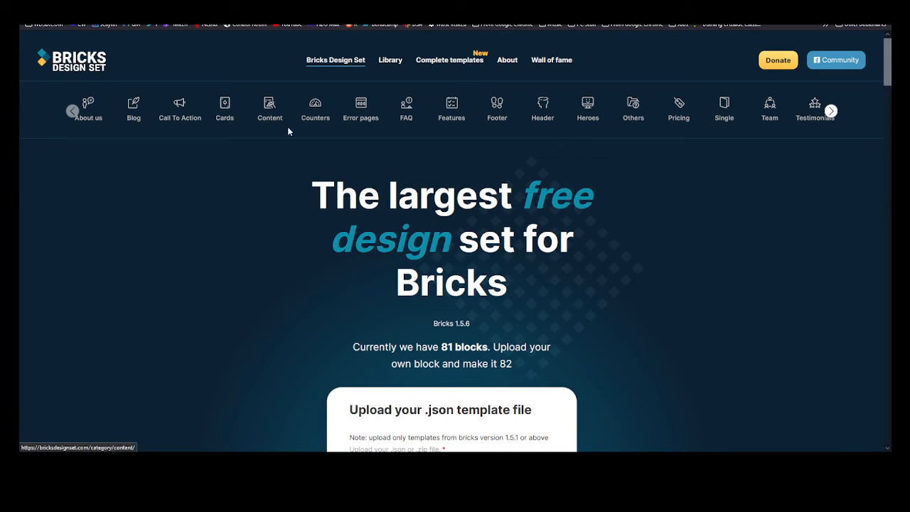
{"action": "left_click", "coordinate": [88, 107]}
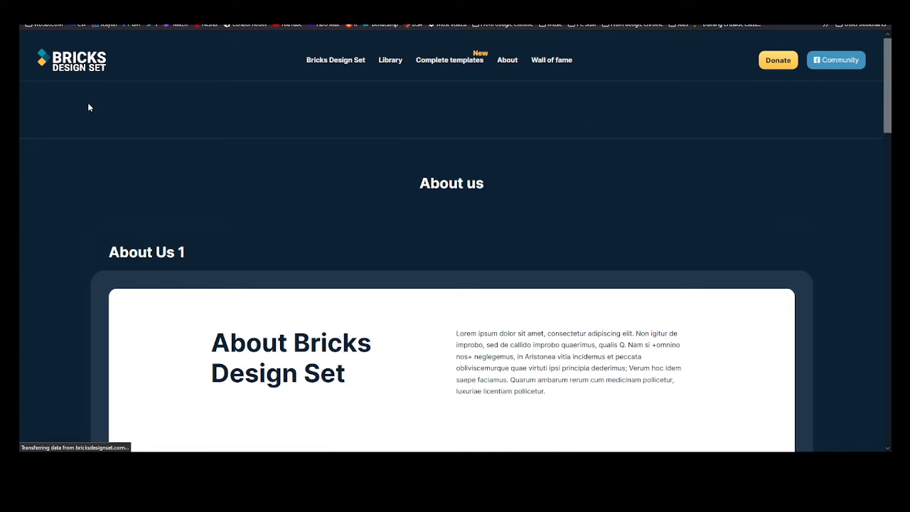
{"action": "scroll", "scroll_direction": "down", "scroll_amount": 3}
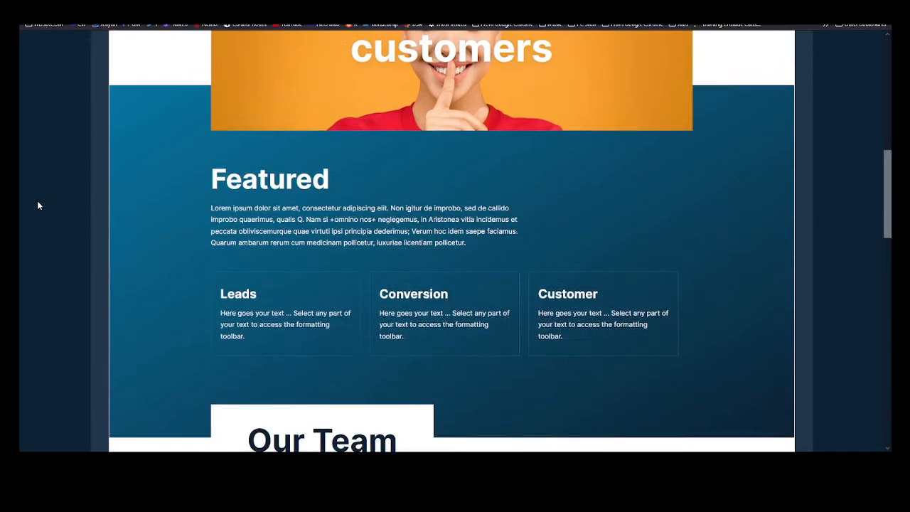
{"action": "scroll", "scroll_direction": "down", "scroll_amount": 3}
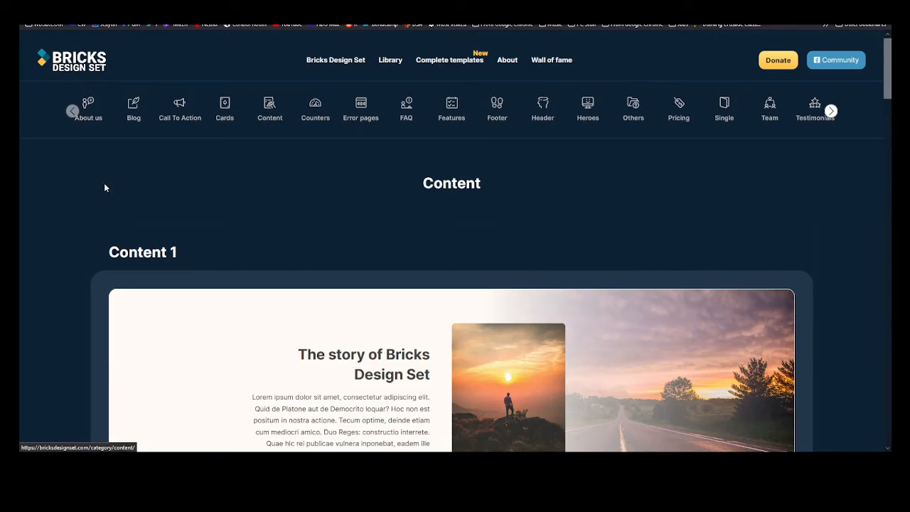
{"action": "scroll", "scroll_direction": "down", "scroll_amount": 3}
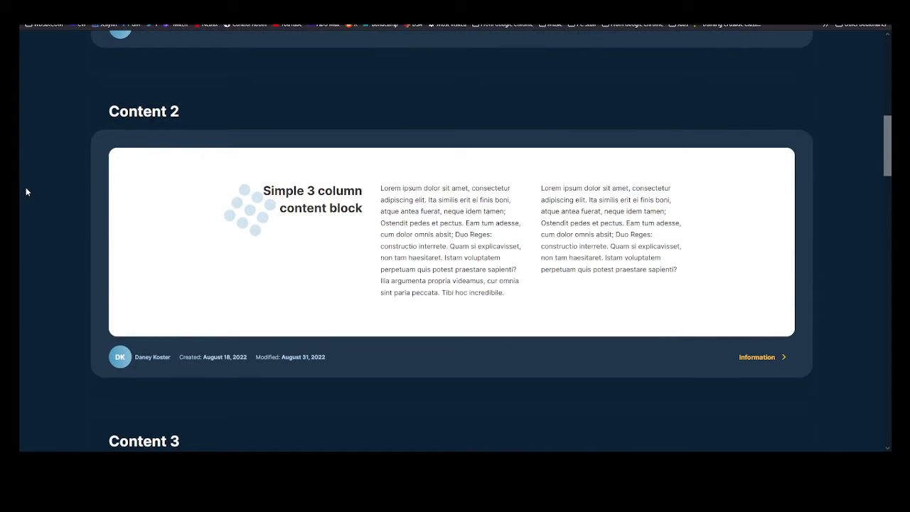
{"action": "scroll", "scroll_direction": "down", "scroll_amount": 3}
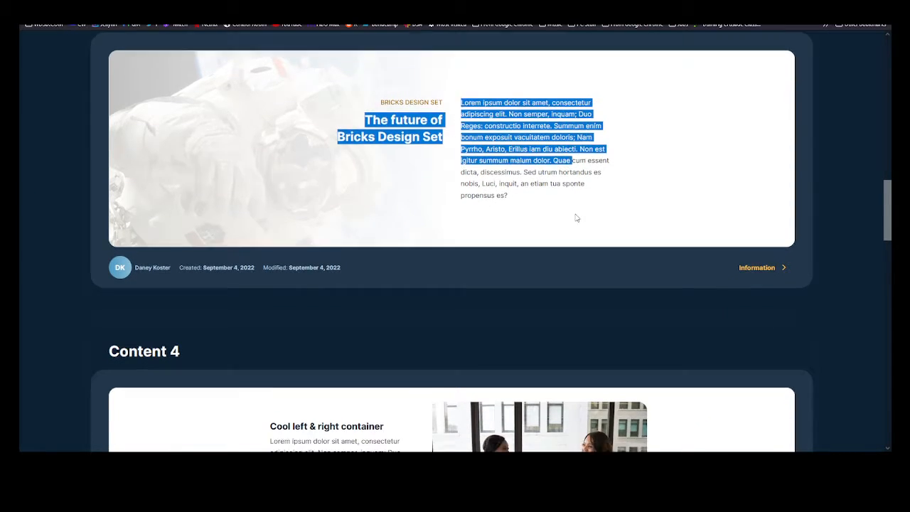
{"action": "scroll", "scroll_direction": "down", "scroll_amount": 3}
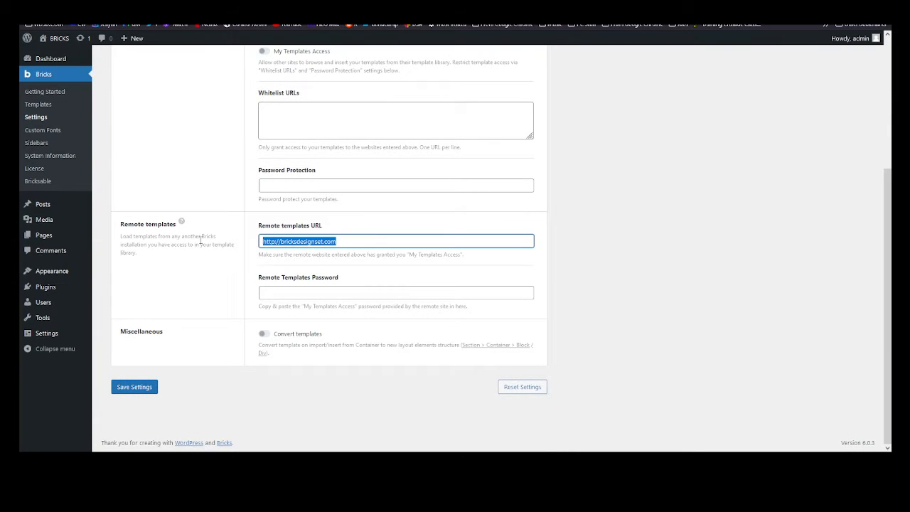
{"action": "left_click", "coordinate": [135, 387]}
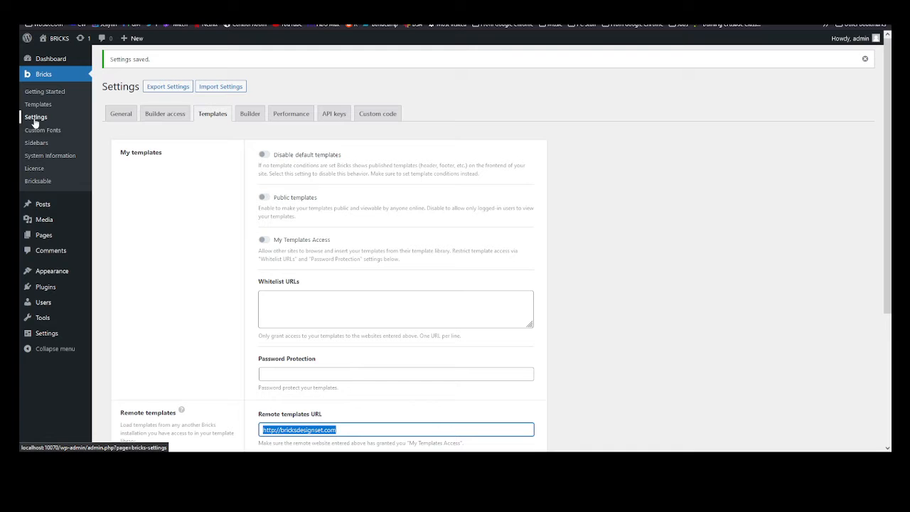
{"action": "scroll", "scroll_direction": "down", "scroll_amount": 3}
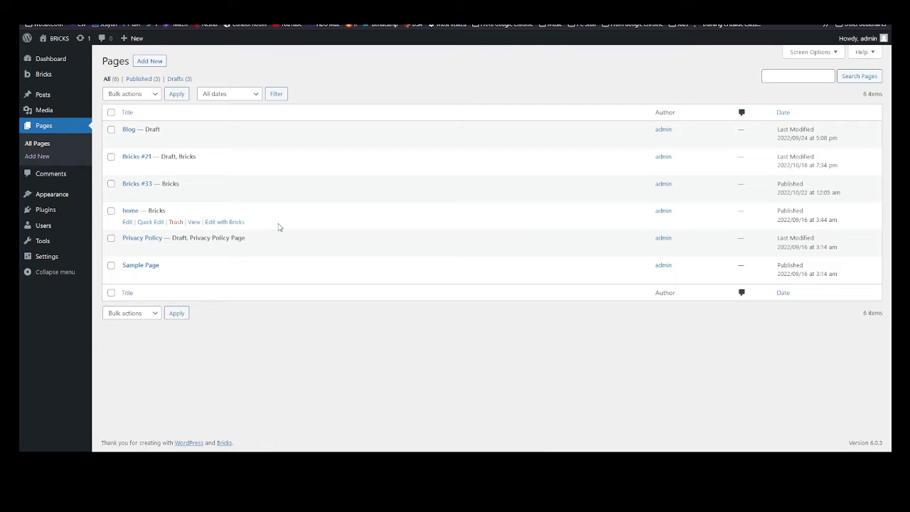
{"action": "mouse_move", "coordinate": [228, 221]}
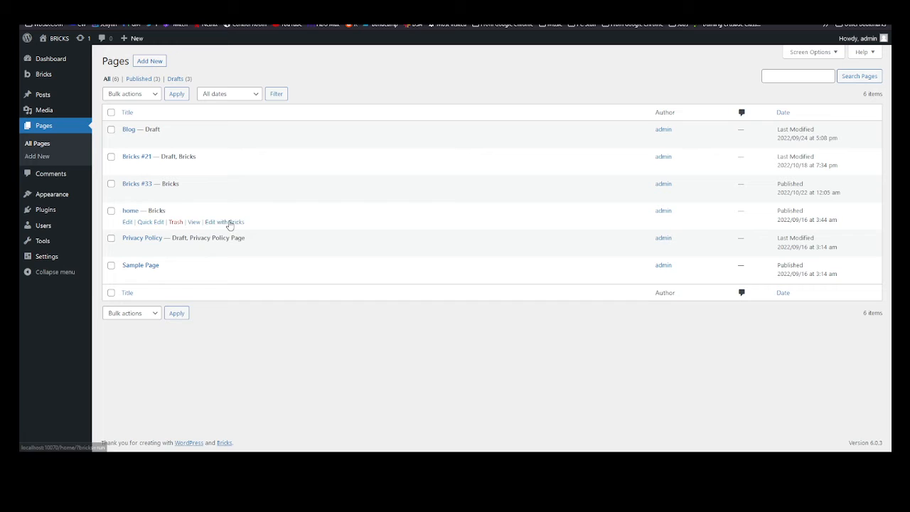
{"action": "mouse_move", "coordinate": [225, 193]}
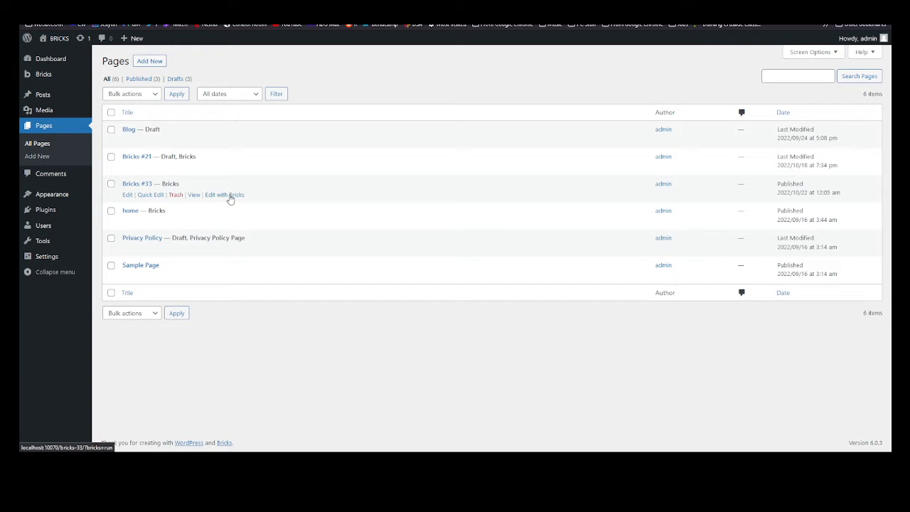
{"action": "mouse_move", "coordinate": [219, 198]}
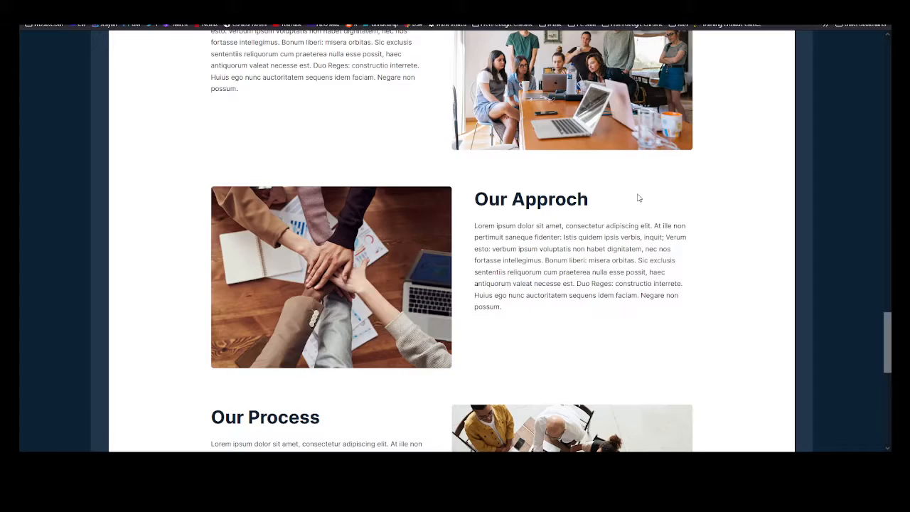
Step: Scroll through the Bricks-built page's Our Approch and Our Process sections
{"action": "scroll", "scroll_direction": "down", "scroll_amount": 3}
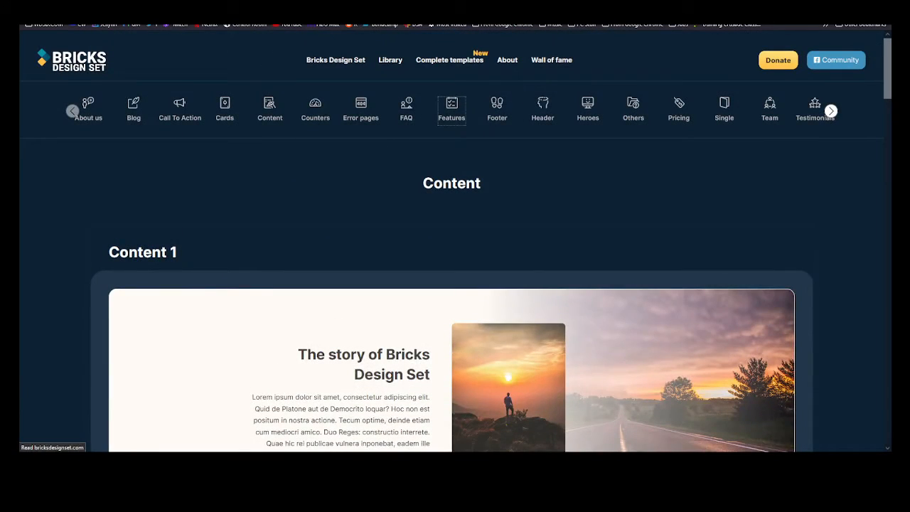
Step: Scroll the Bricks Design Set library past CTA 4 to Featured 1 and Featured 2
{"action": "scroll", "scroll_direction": "down", "scroll_amount": 3}
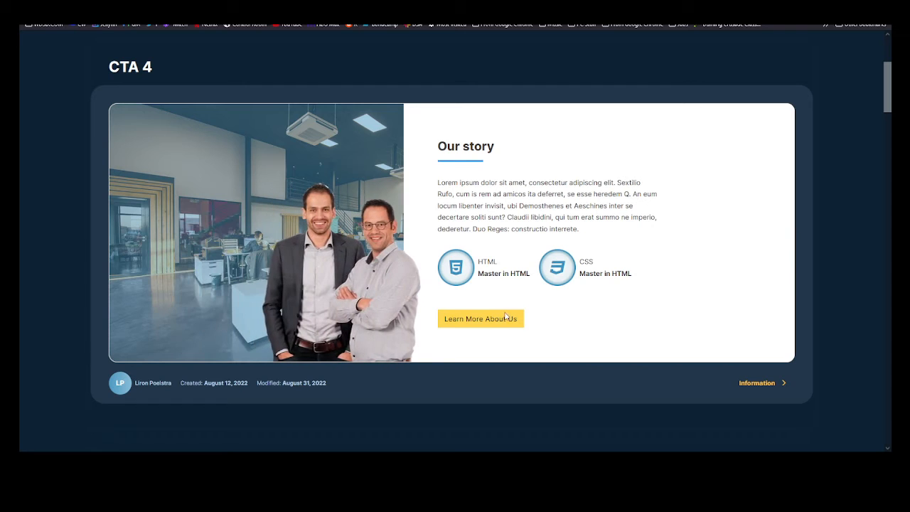
{"action": "scroll", "scroll_direction": "down", "scroll_amount": 3}
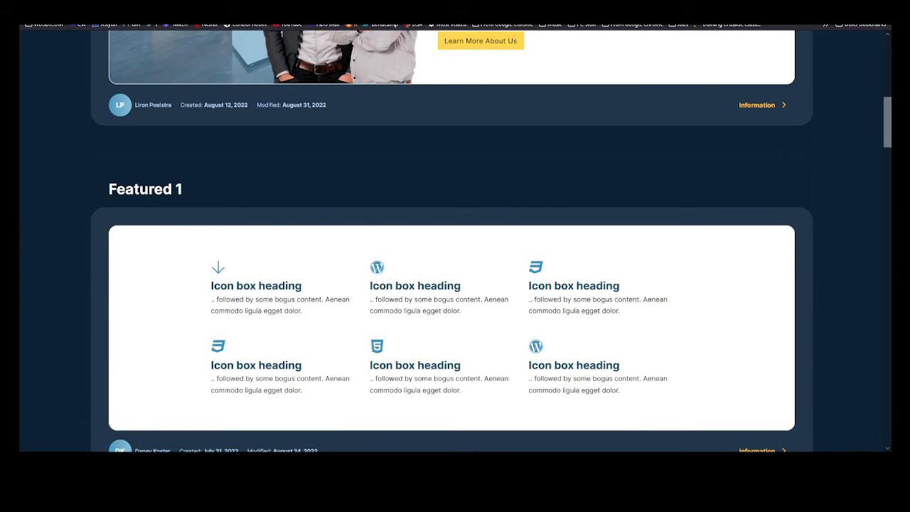
{"action": "scroll", "scroll_direction": "down", "scroll_amount": 3}
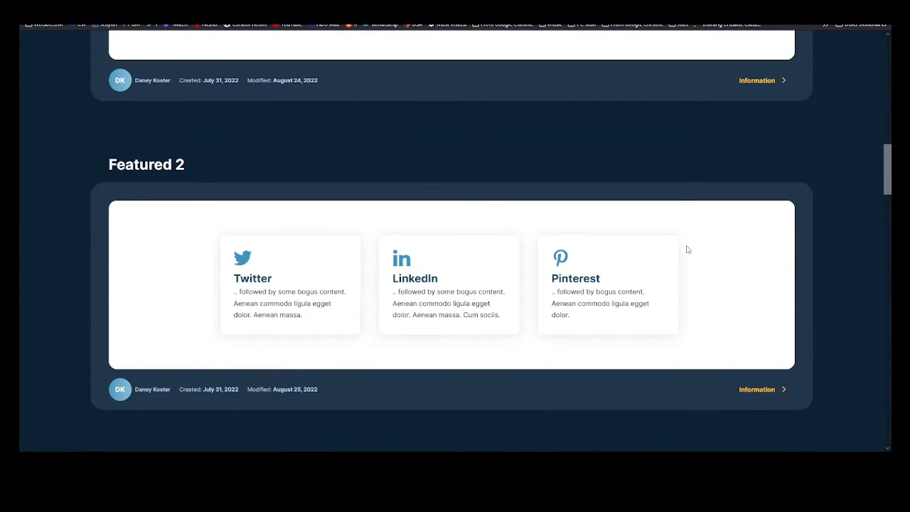
{"action": "mouse_move", "coordinate": [627, 345]}
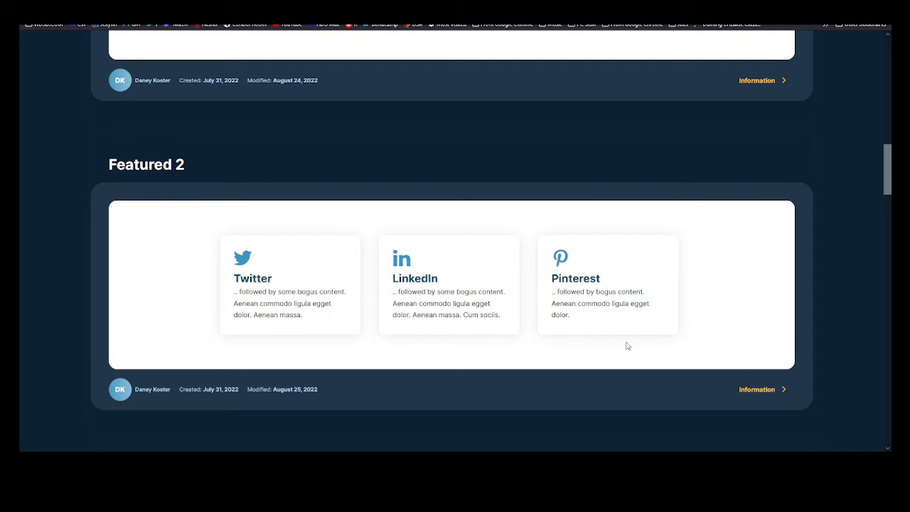
{"action": "mouse_move", "coordinate": [728, 305]}
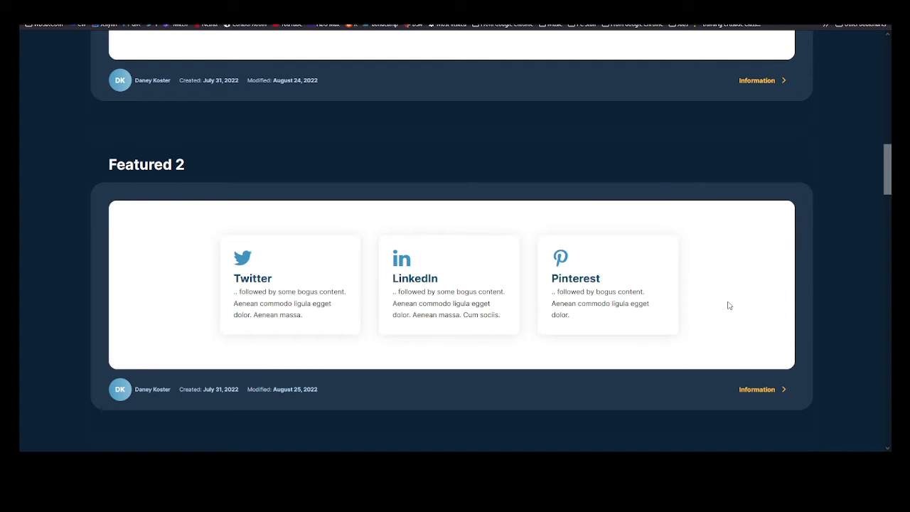
{"action": "scroll", "scroll_direction": "down", "scroll_amount": 3}
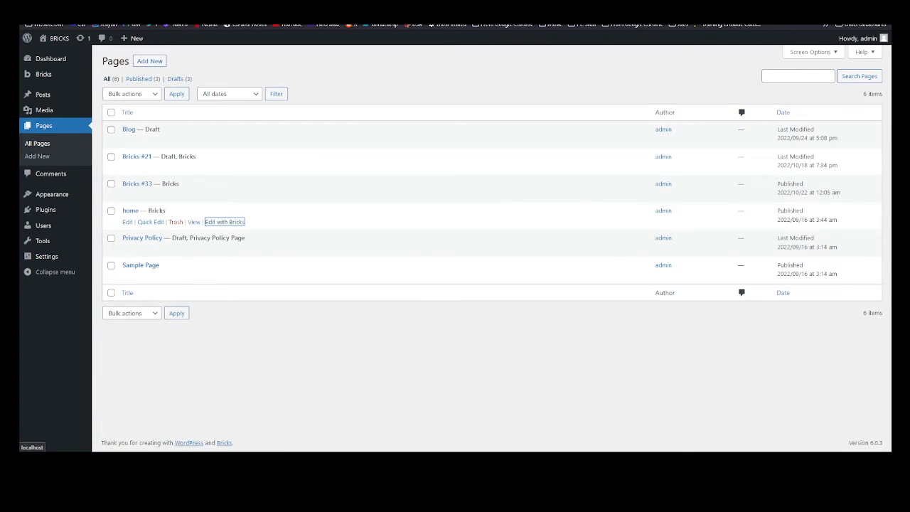
{"action": "mouse_move", "coordinate": [450, 220]}
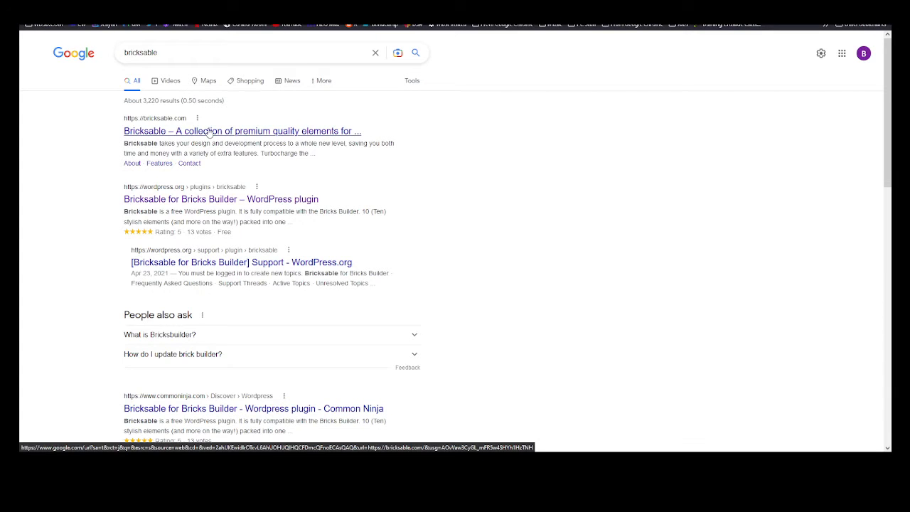
Step: Open the official bricksable.com result from the Google search
{"action": "left_click", "coordinate": [206, 131]}
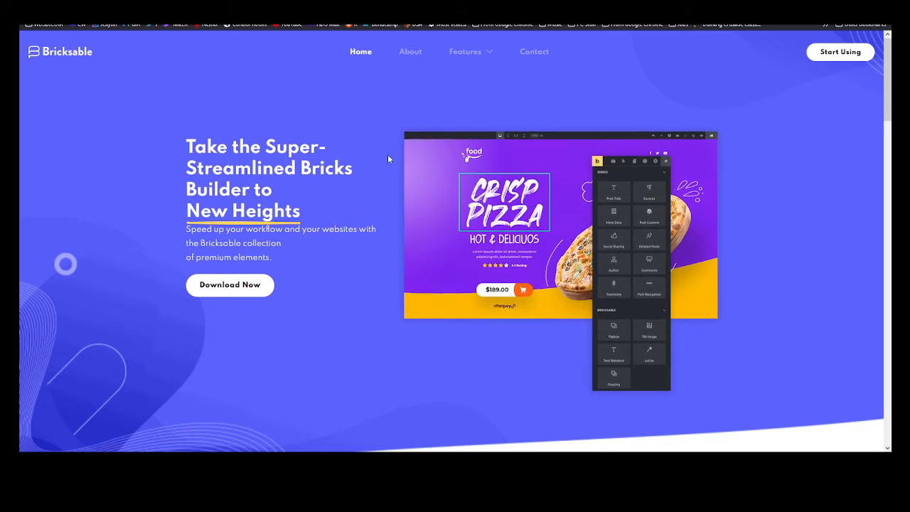
Step: Open Bricksable's Flipbox Element page and browse its 3D, elastic, animation and alignment demos
{"action": "left_click", "coordinate": [466, 52]}
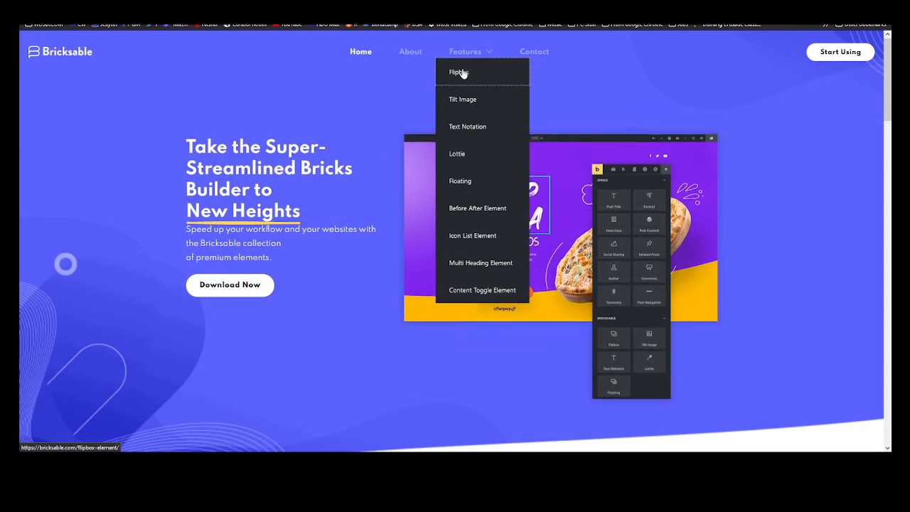
{"action": "left_click", "coordinate": [459, 71]}
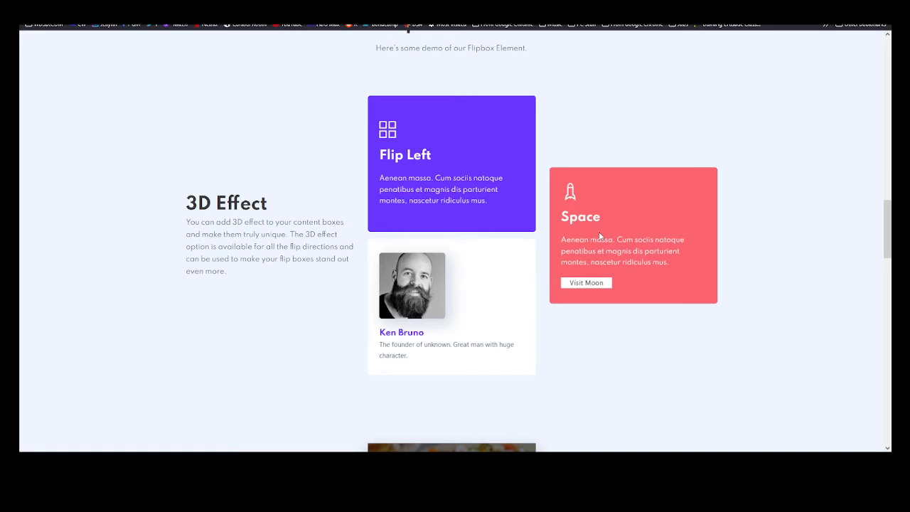
{"action": "mouse_move", "coordinate": [601, 235]}
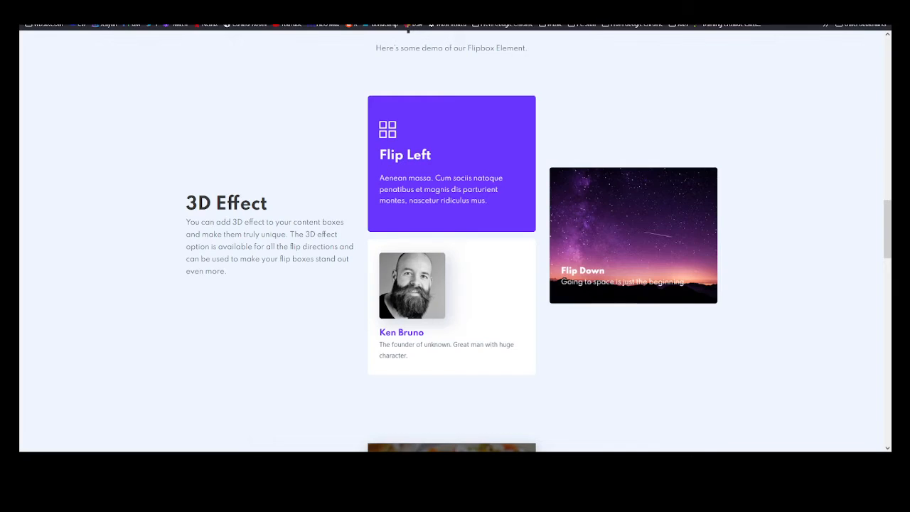
{"action": "scroll", "scroll_direction": "down", "scroll_amount": 3}
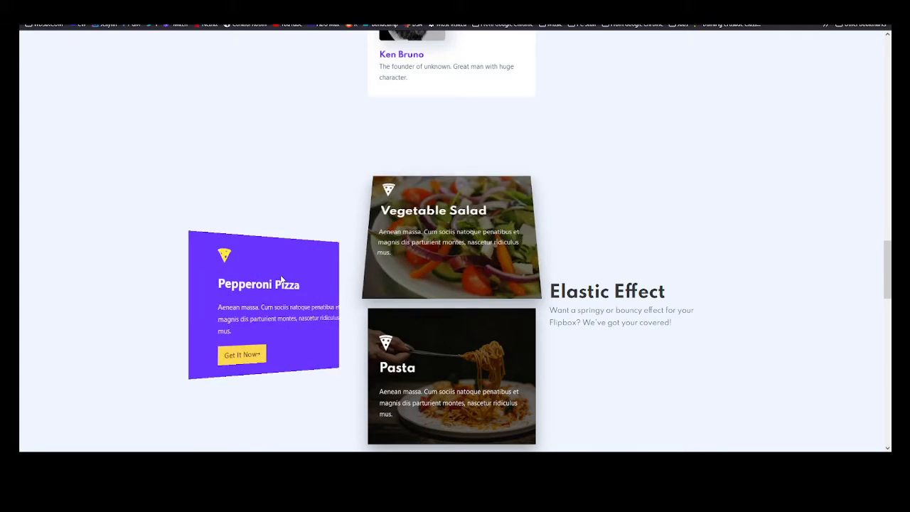
{"action": "scroll", "scroll_direction": "down", "scroll_amount": 3}
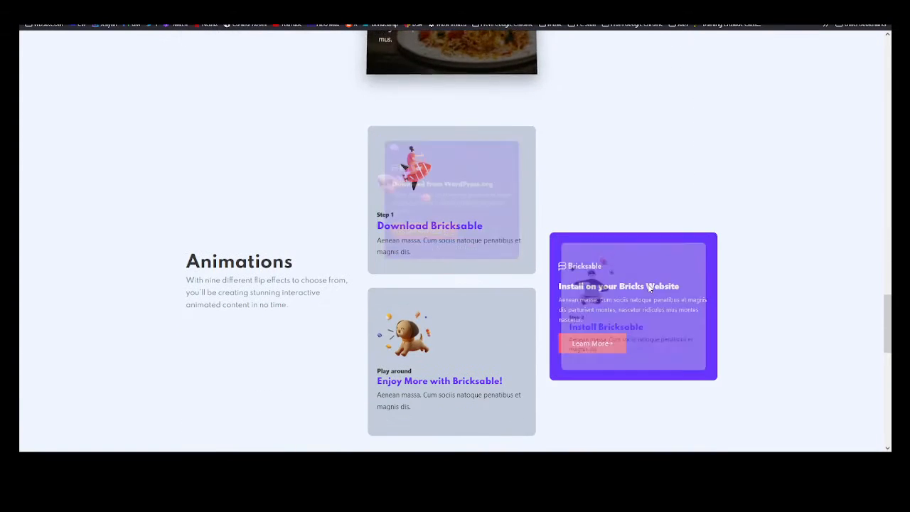
{"action": "scroll", "scroll_direction": "down", "scroll_amount": 3}
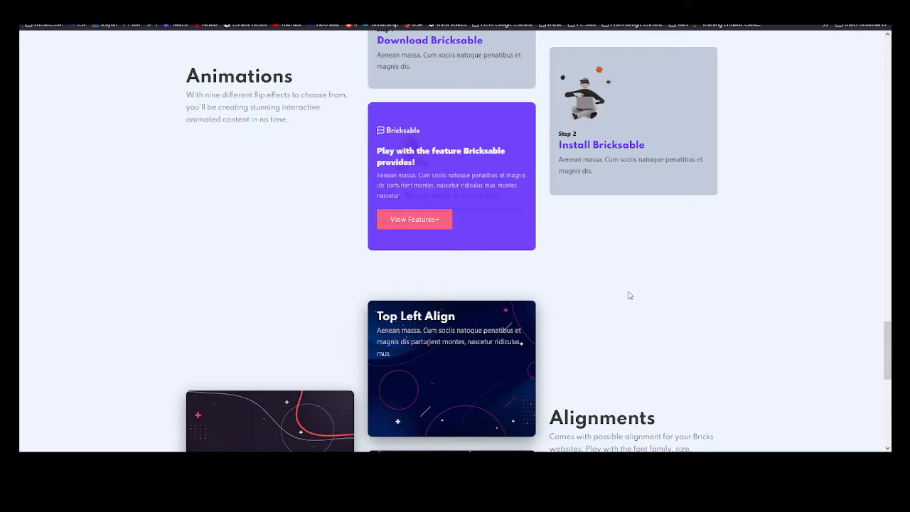
{"action": "scroll", "scroll_direction": "down", "scroll_amount": 3}
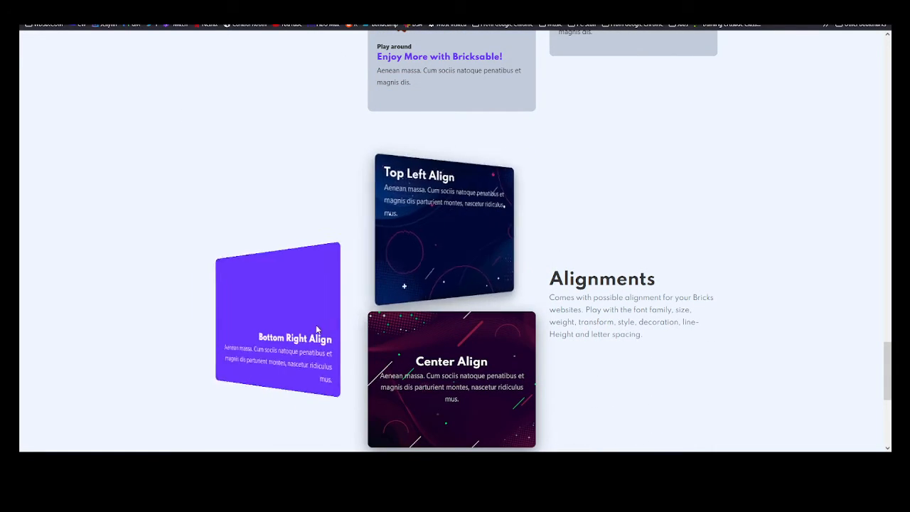
{"action": "scroll", "scroll_direction": "down", "scroll_amount": 3}
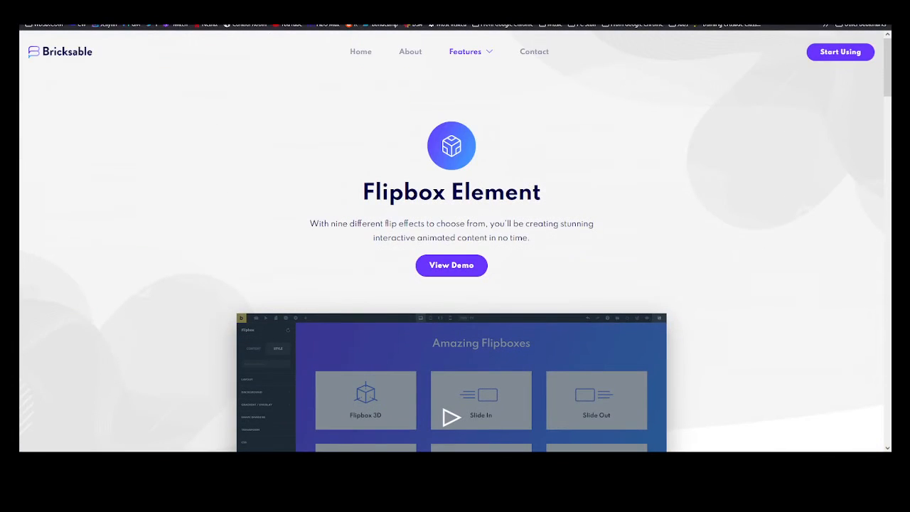
{"action": "left_click", "coordinate": [469, 51]}
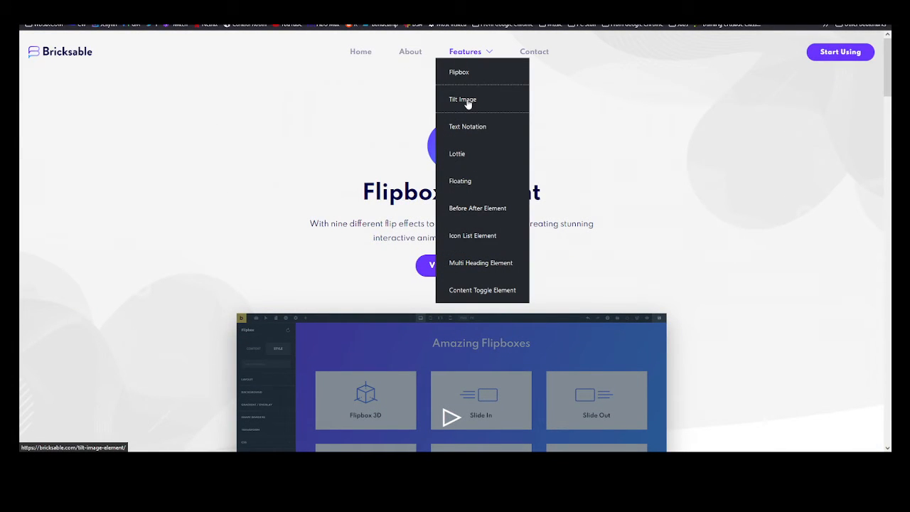
Step: Open Tilt Image and browse its glare, hover, tilt-settings and overlay content demos
{"action": "left_click", "coordinate": [462, 98]}
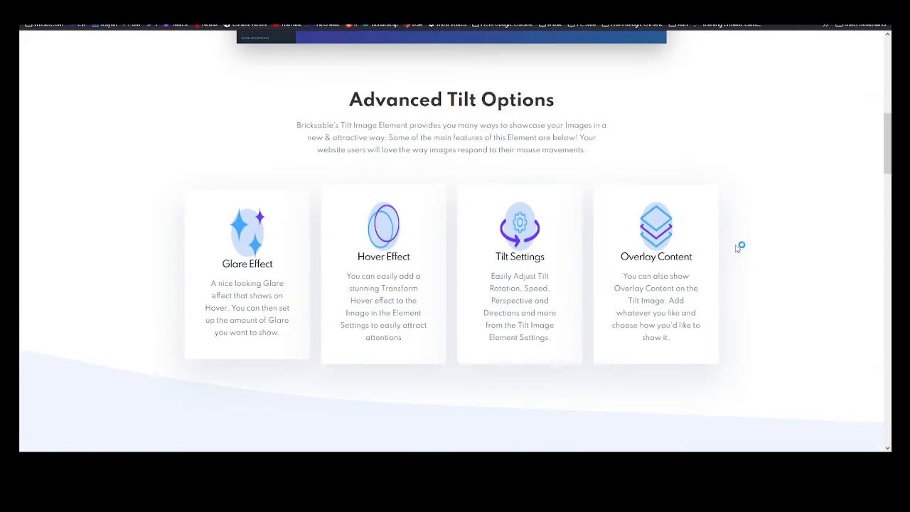
{"action": "scroll", "scroll_direction": "up", "scroll_amount": 3}
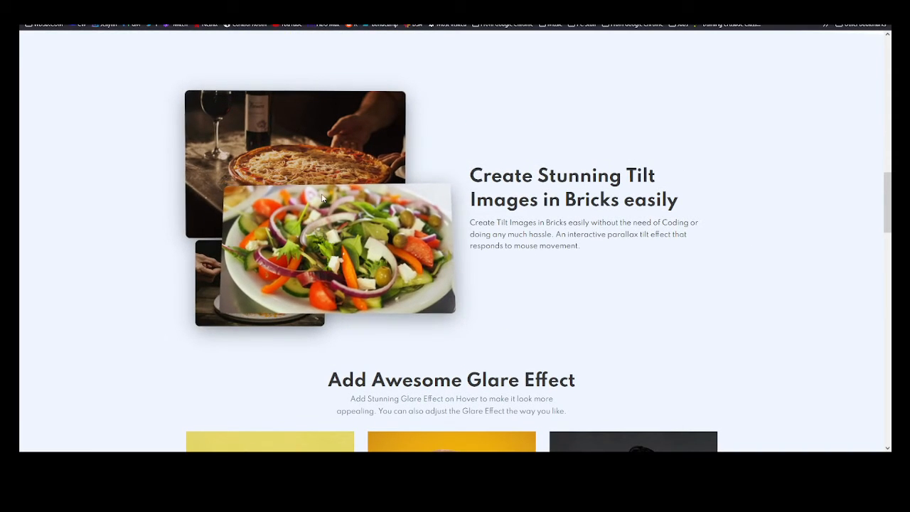
{"action": "scroll", "scroll_direction": "down", "scroll_amount": 3}
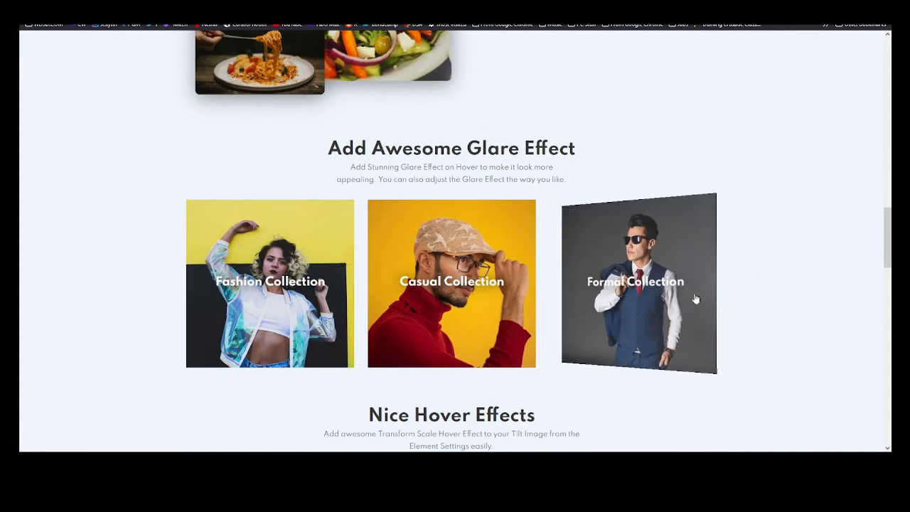
{"action": "scroll", "scroll_direction": "down", "scroll_amount": 3}
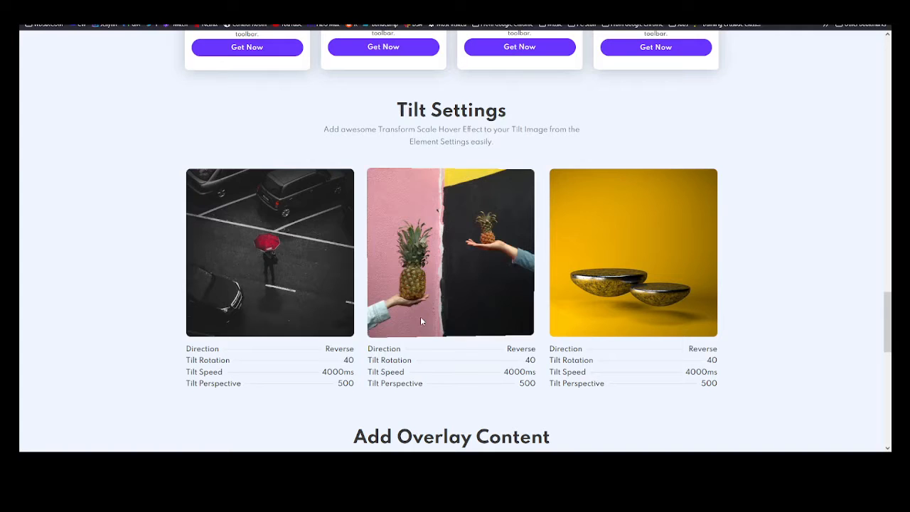
{"action": "scroll", "scroll_direction": "down", "scroll_amount": 3}
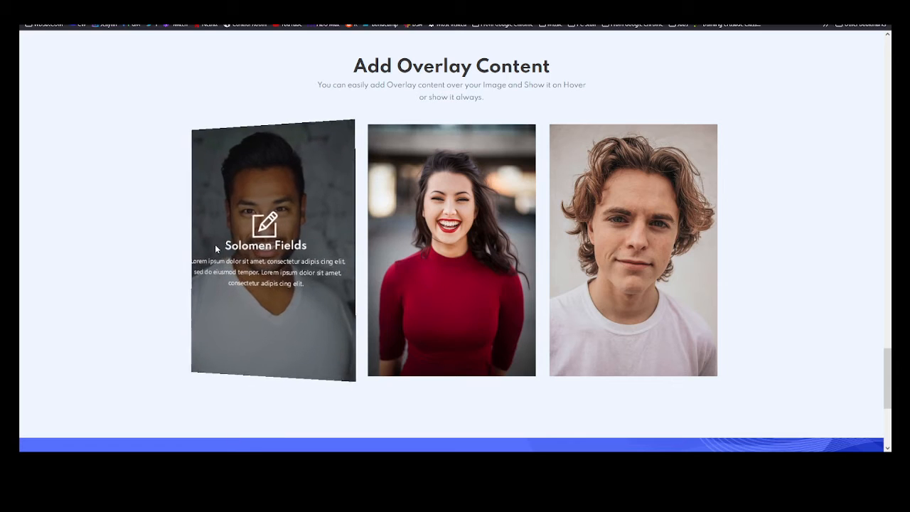
{"action": "mouse_move", "coordinate": [393, 290]}
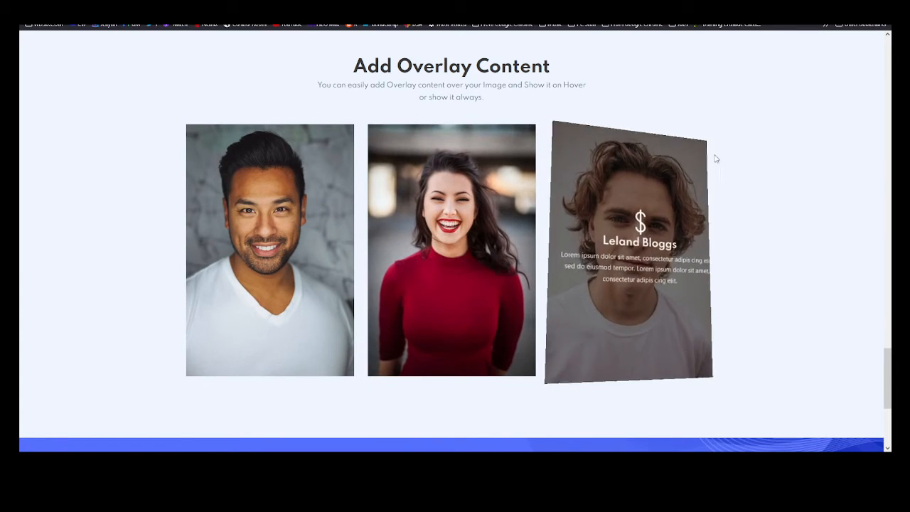
{"action": "scroll", "scroll_direction": "down", "scroll_amount": 3}
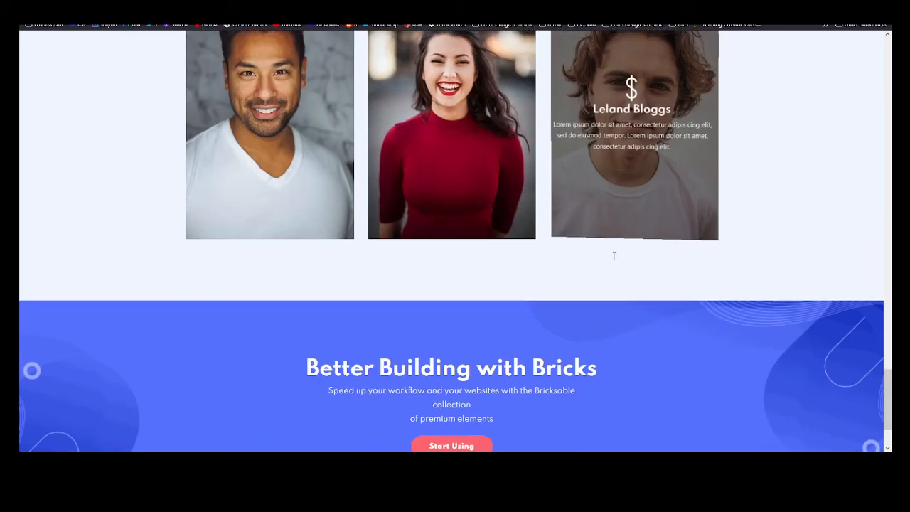
{"action": "scroll", "scroll_direction": "down", "scroll_amount": 3}
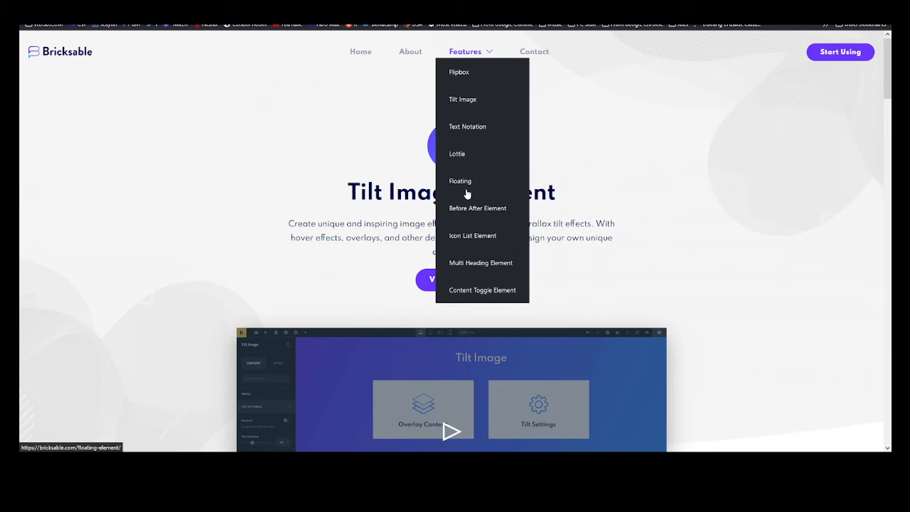
{"action": "mouse_move", "coordinate": [463, 161]}
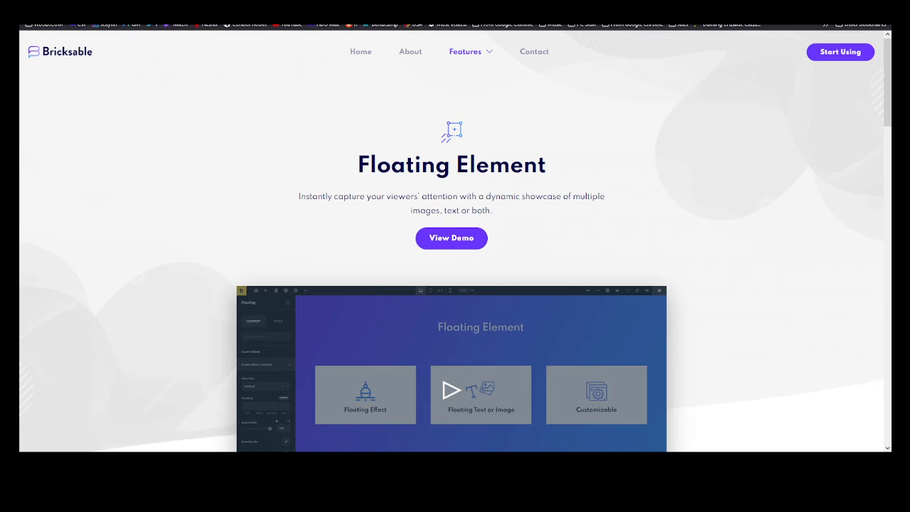
Step: Open the Before After Image Element page and scroll through its slider demos
{"action": "left_click", "coordinate": [469, 51]}
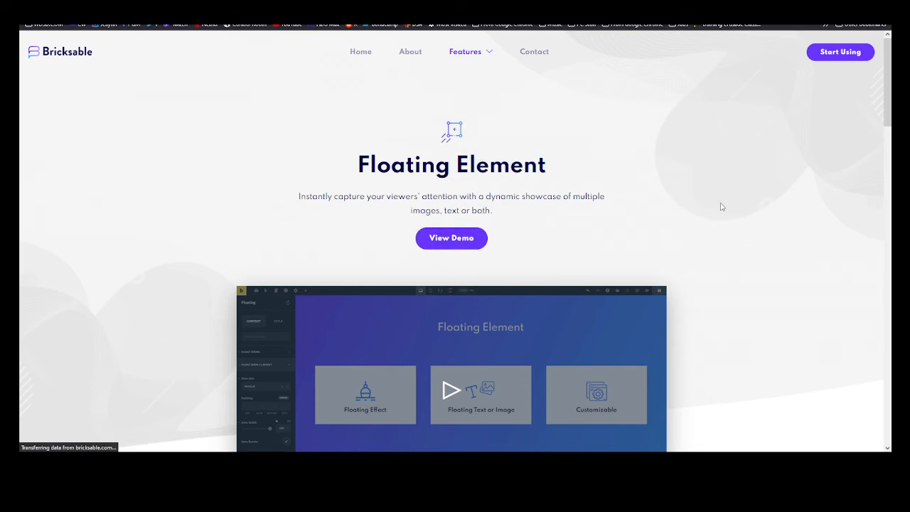
{"action": "scroll", "scroll_direction": "down", "scroll_amount": 3}
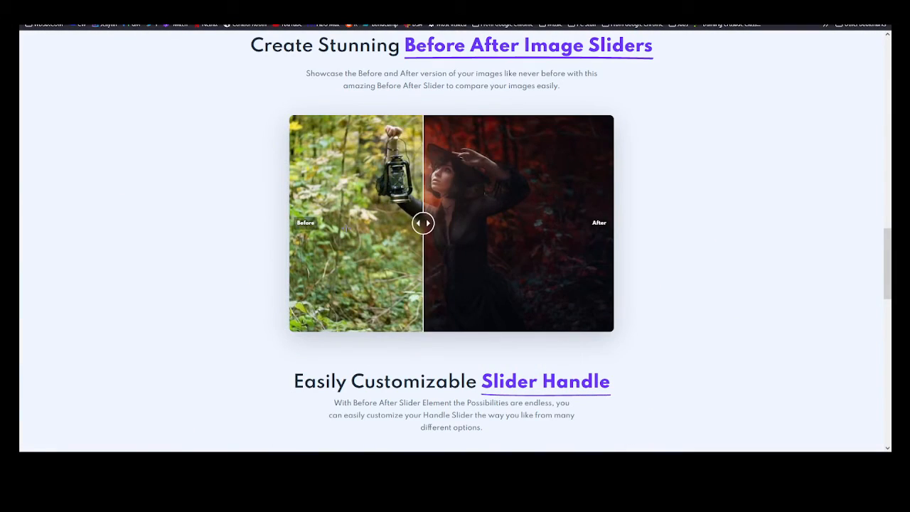
{"action": "scroll", "scroll_direction": "down", "scroll_amount": 3}
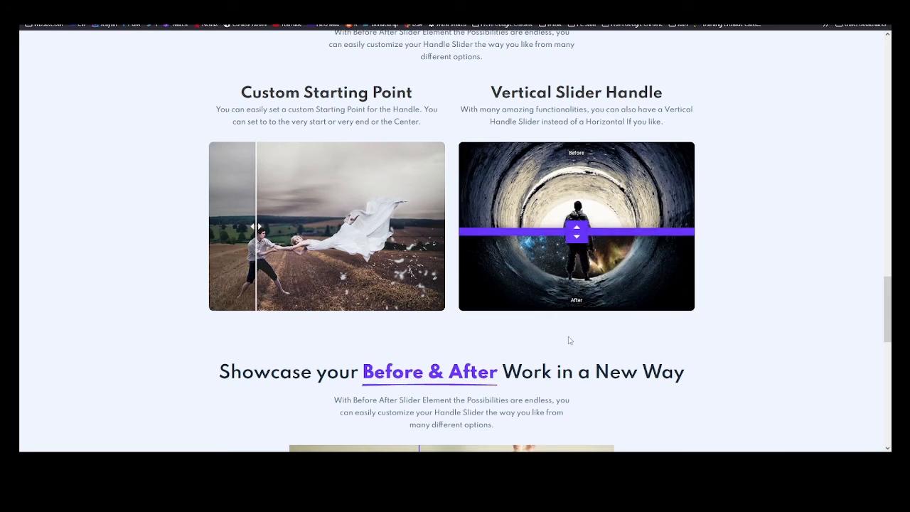
{"action": "scroll", "scroll_direction": "up", "scroll_amount": 3}
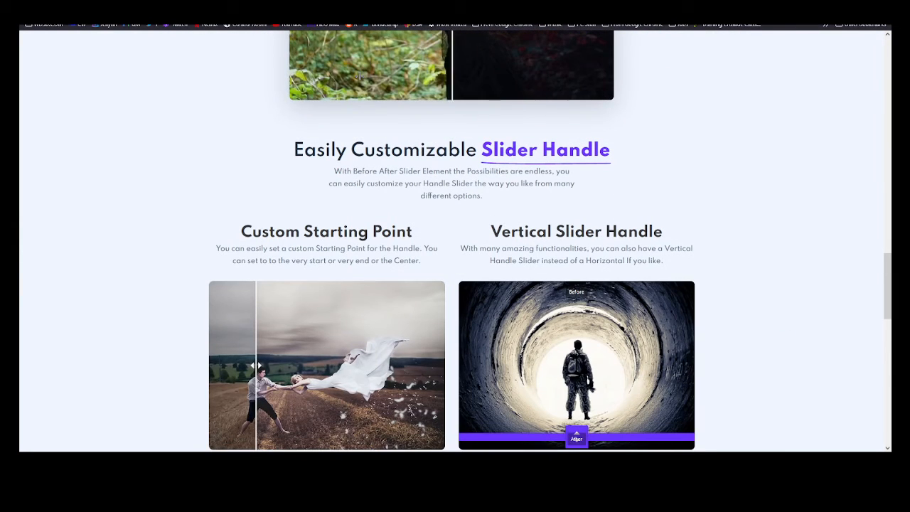
{"action": "scroll", "scroll_direction": "down", "scroll_amount": 3}
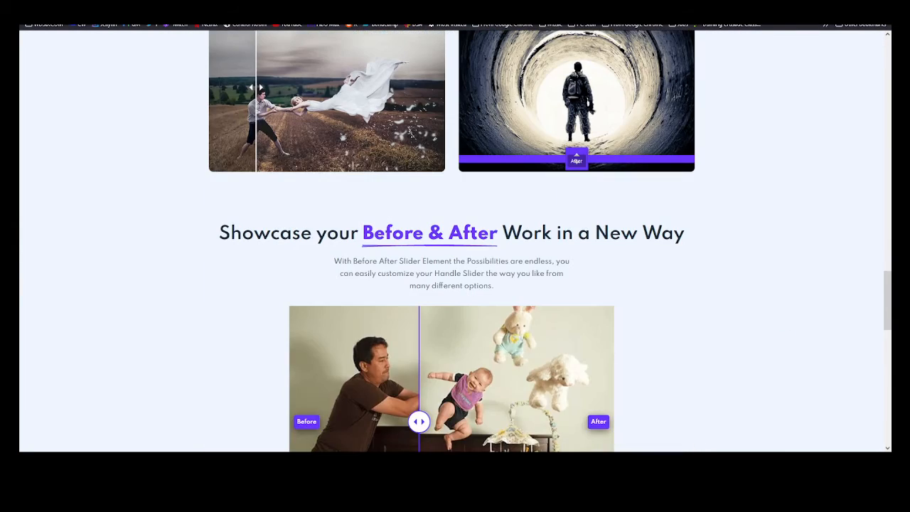
{"action": "scroll", "scroll_direction": "up", "scroll_amount": 3}
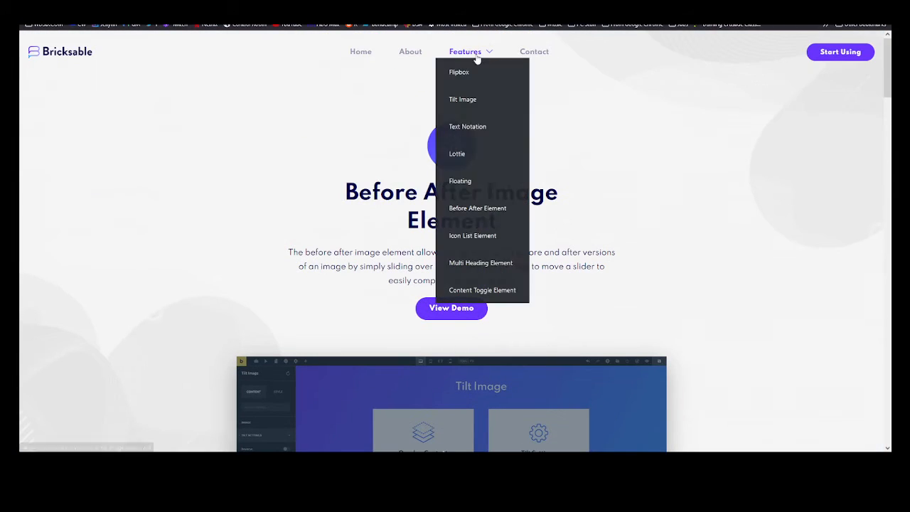
{"action": "mouse_move", "coordinate": [472, 236]}
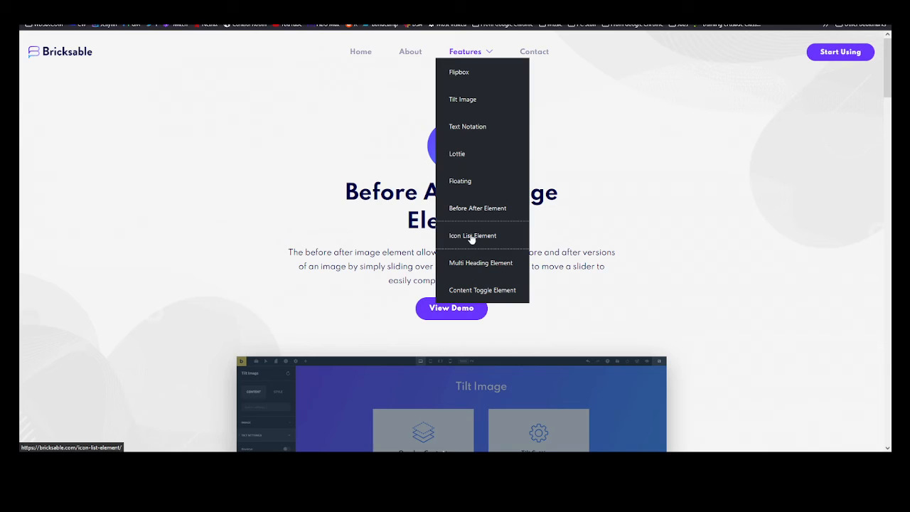
Step: Open Icon List Element and scroll through its feature lists and long features list
{"action": "left_click", "coordinate": [472, 235]}
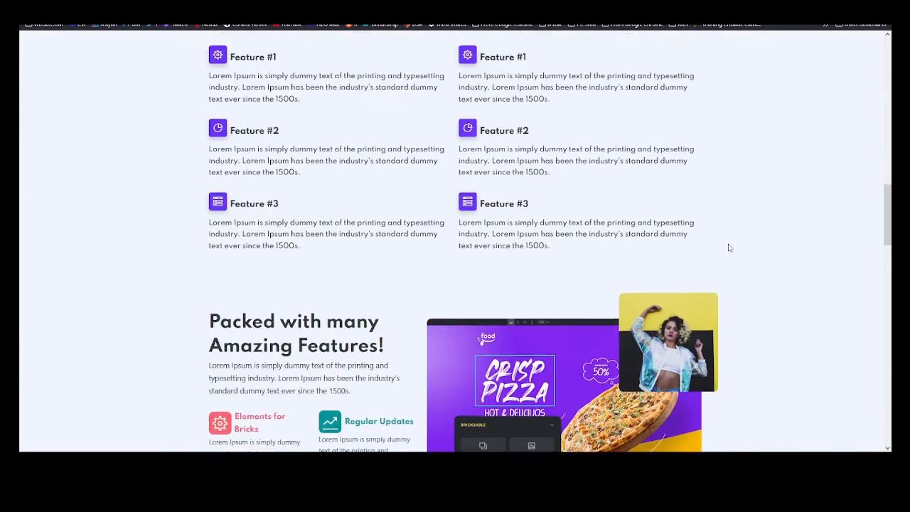
{"action": "scroll", "scroll_direction": "down", "scroll_amount": 3}
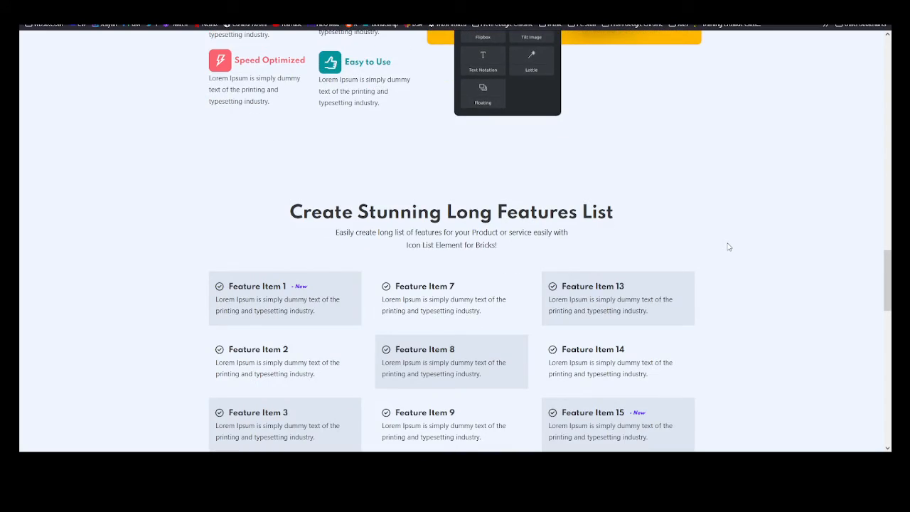
{"action": "scroll", "scroll_direction": "down", "scroll_amount": 3}
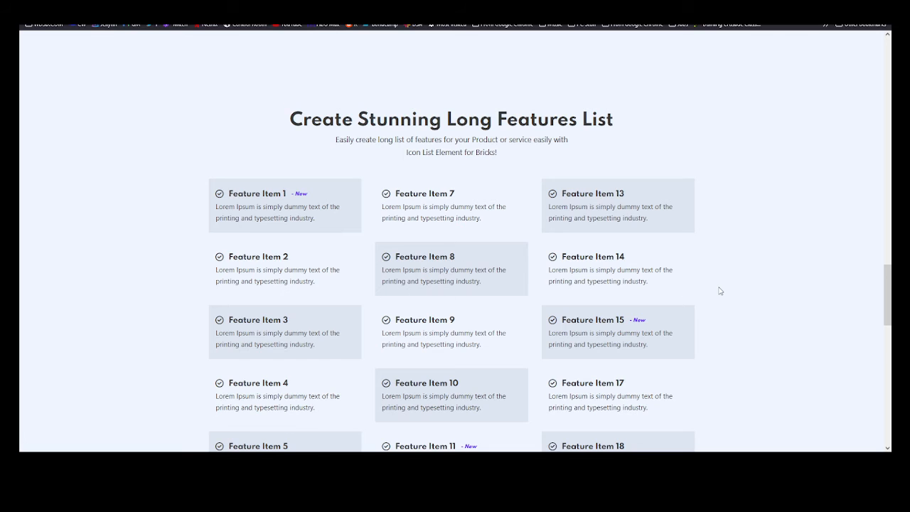
{"action": "scroll", "scroll_direction": "down", "scroll_amount": 3}
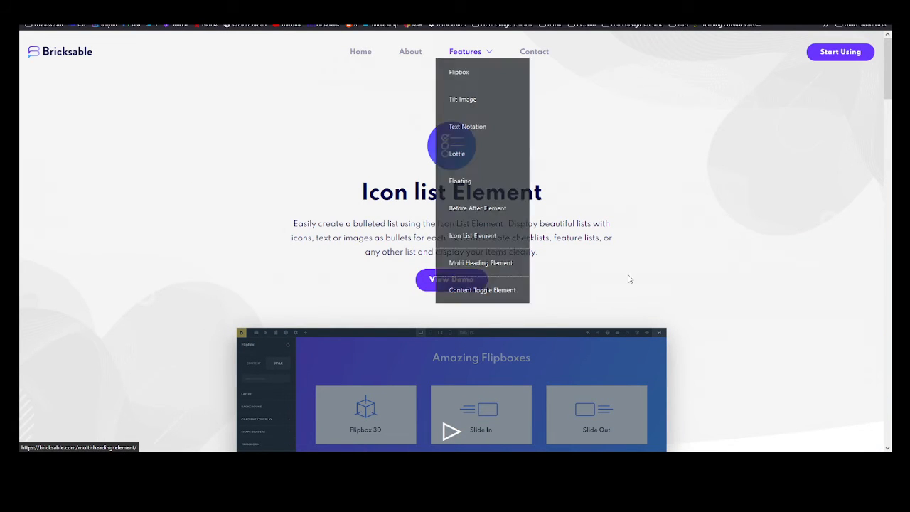
Step: Open Multi Heading Element and scroll down to the Advanced Multiple Heading Options cards
{"action": "left_click", "coordinate": [480, 262]}
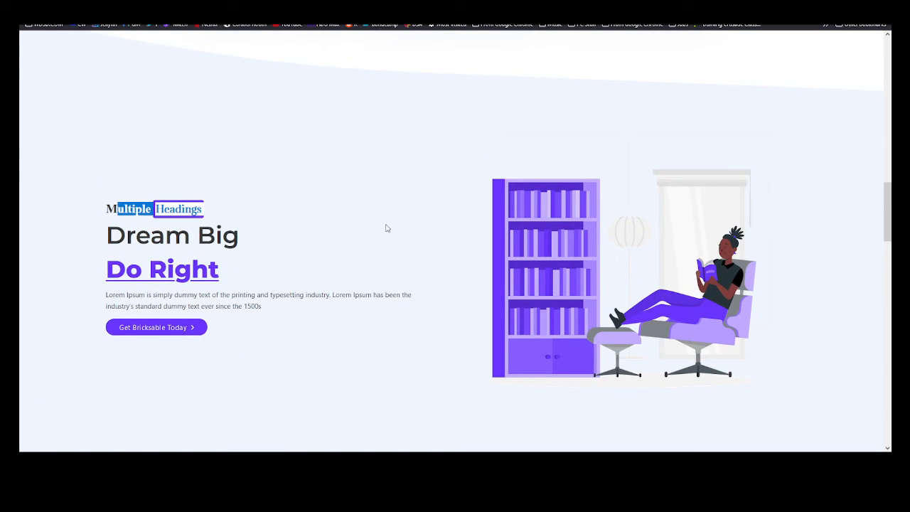
{"action": "scroll", "scroll_direction": "down", "scroll_amount": 3}
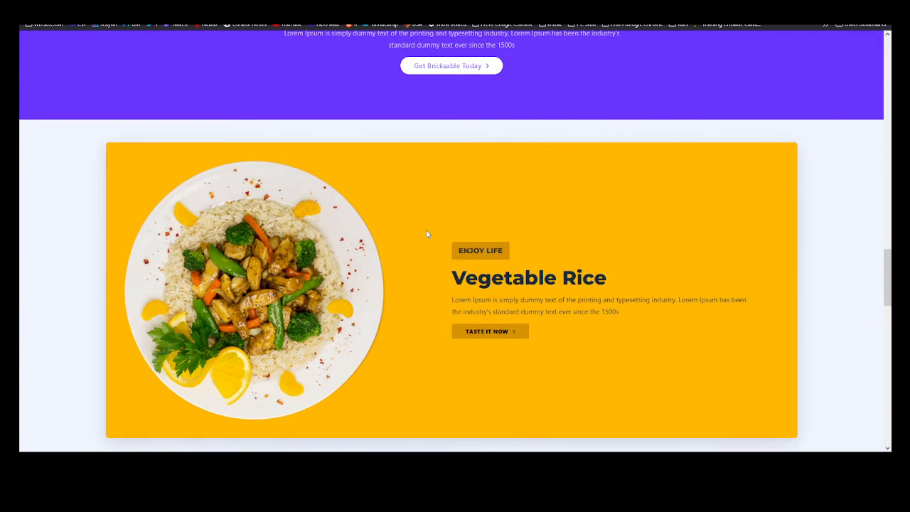
{"action": "scroll", "scroll_direction": "down", "scroll_amount": 3}
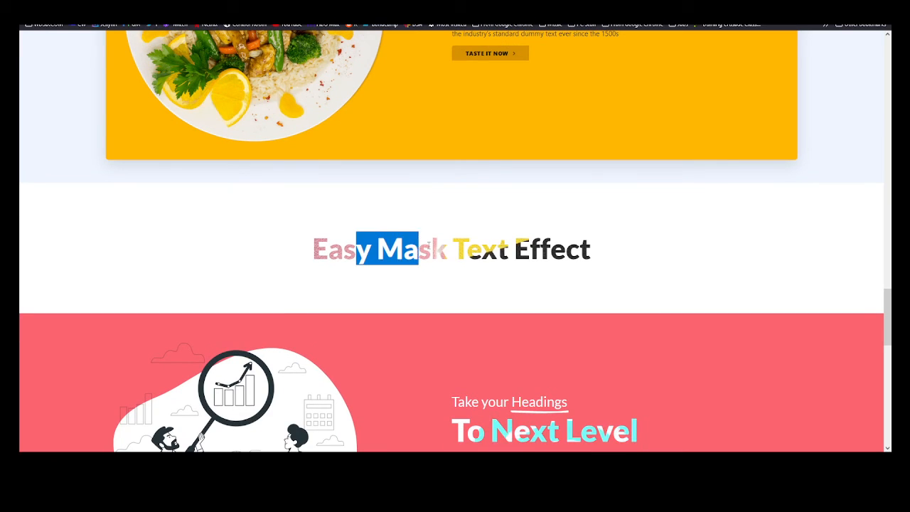
{"action": "scroll", "scroll_direction": "down", "scroll_amount": 3}
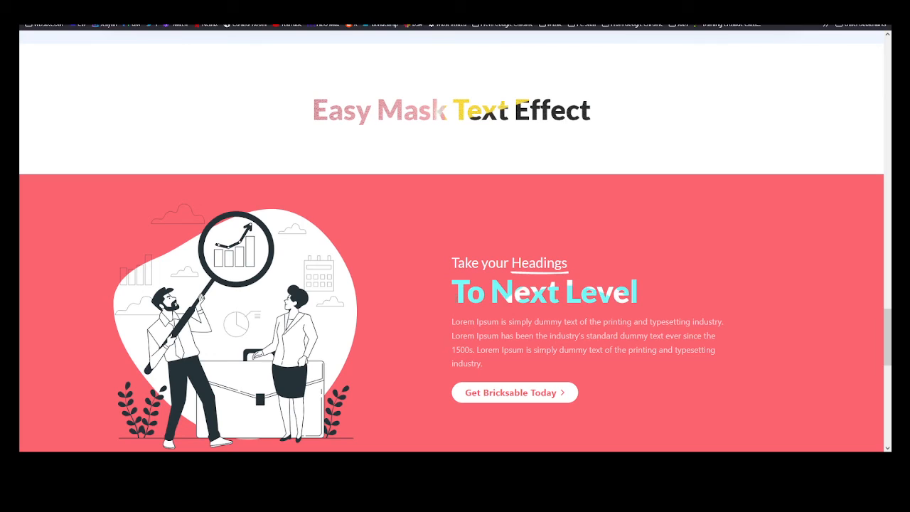
{"action": "scroll", "scroll_direction": "down", "scroll_amount": 3}
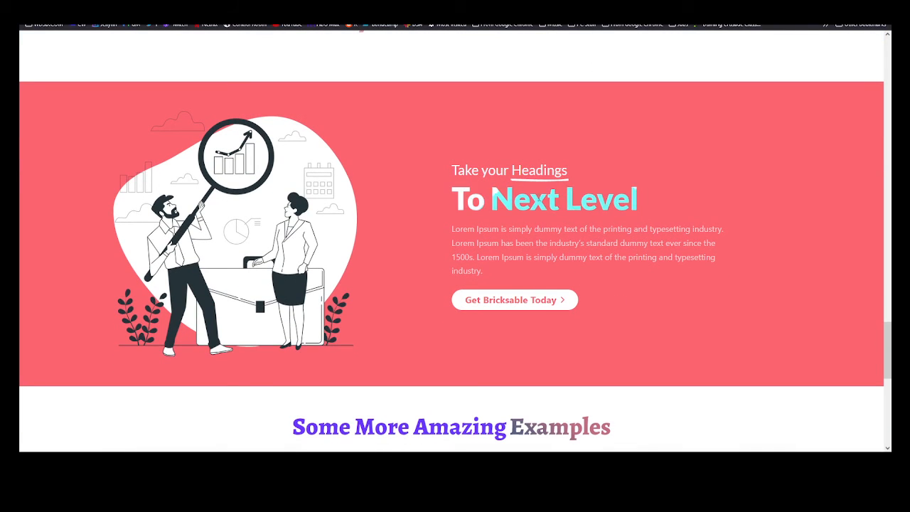
{"action": "scroll", "scroll_direction": "down", "scroll_amount": 3}
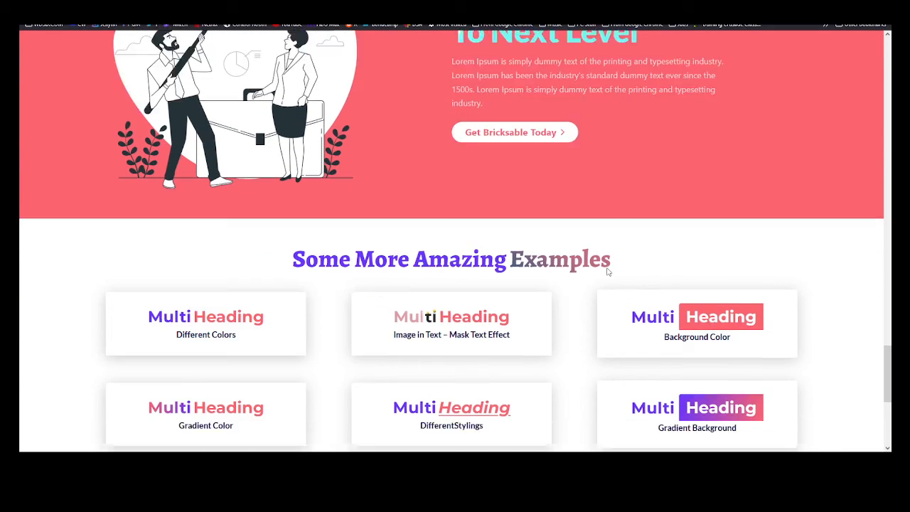
{"action": "scroll", "scroll_direction": "down", "scroll_amount": 3}
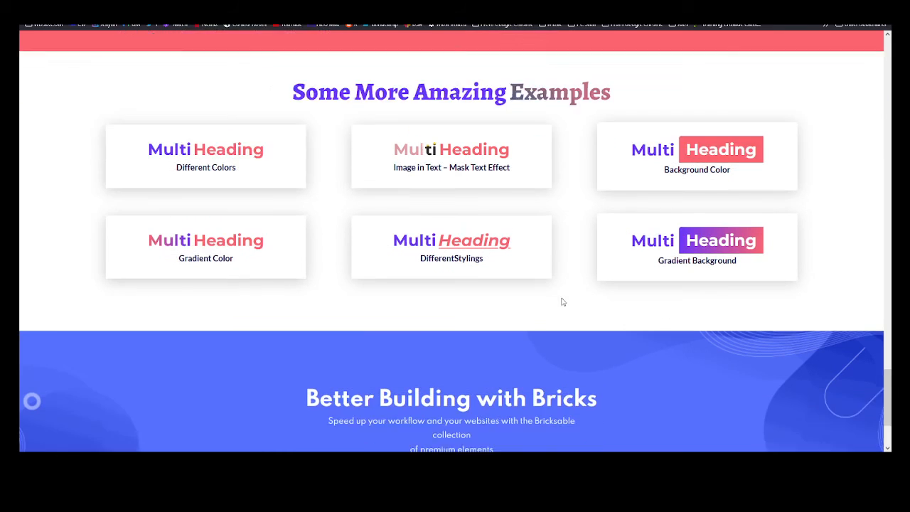
{"action": "scroll", "scroll_direction": "down", "scroll_amount": 3}
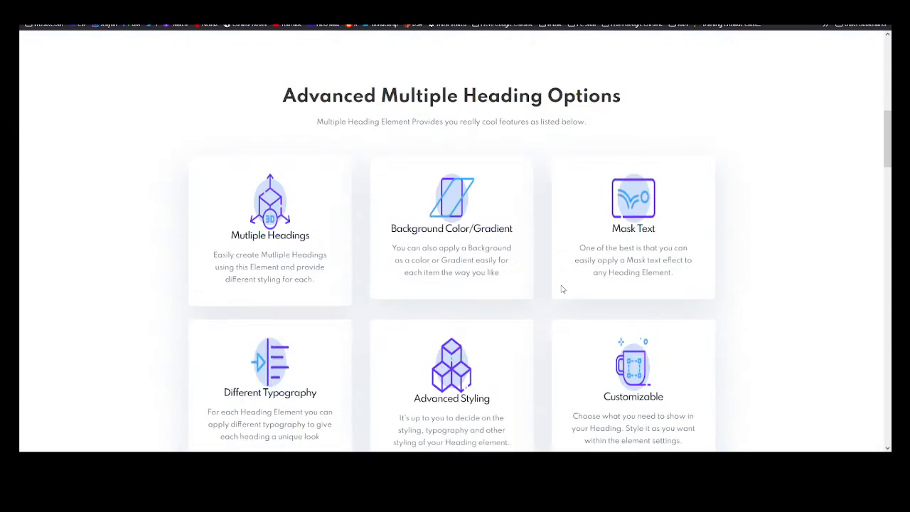